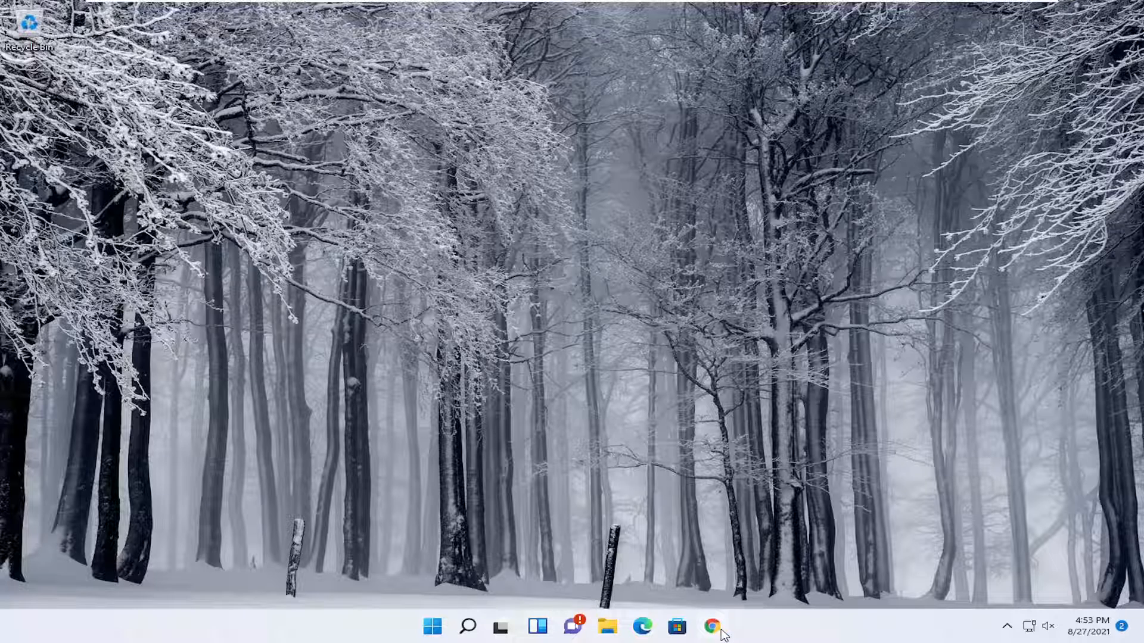
# - Launch Chrome and search Google for 'python download'
pyautogui.click(711, 626)
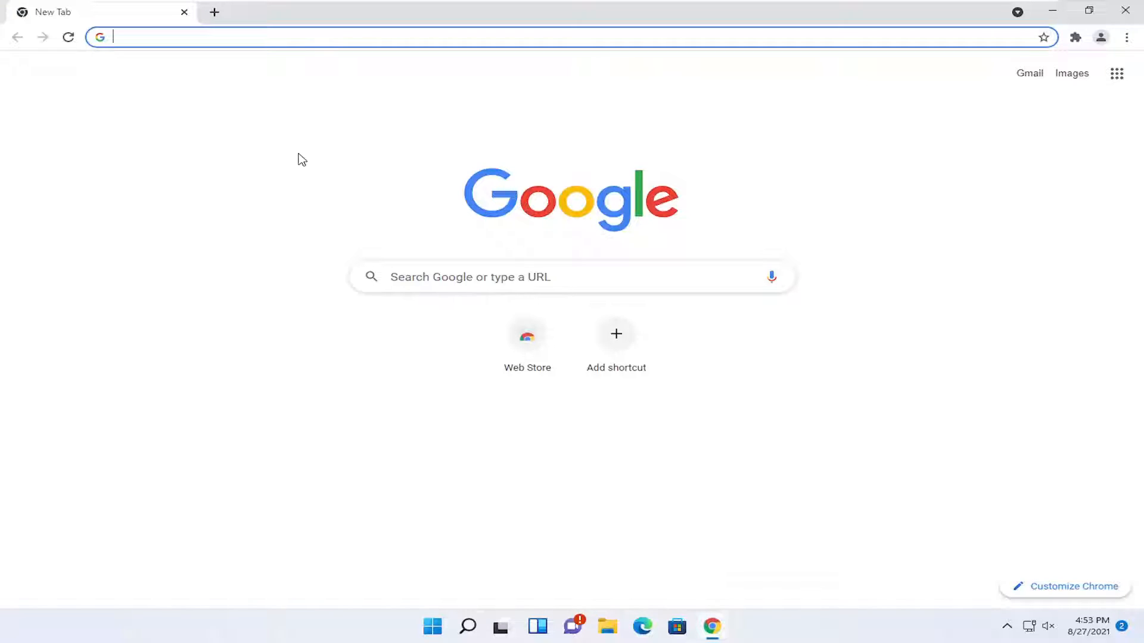
pyautogui.write('python+download&oq=python+download&aqs=chrome..69i57.2881j0j7&sourceid=chrome&ie=UTF-8')
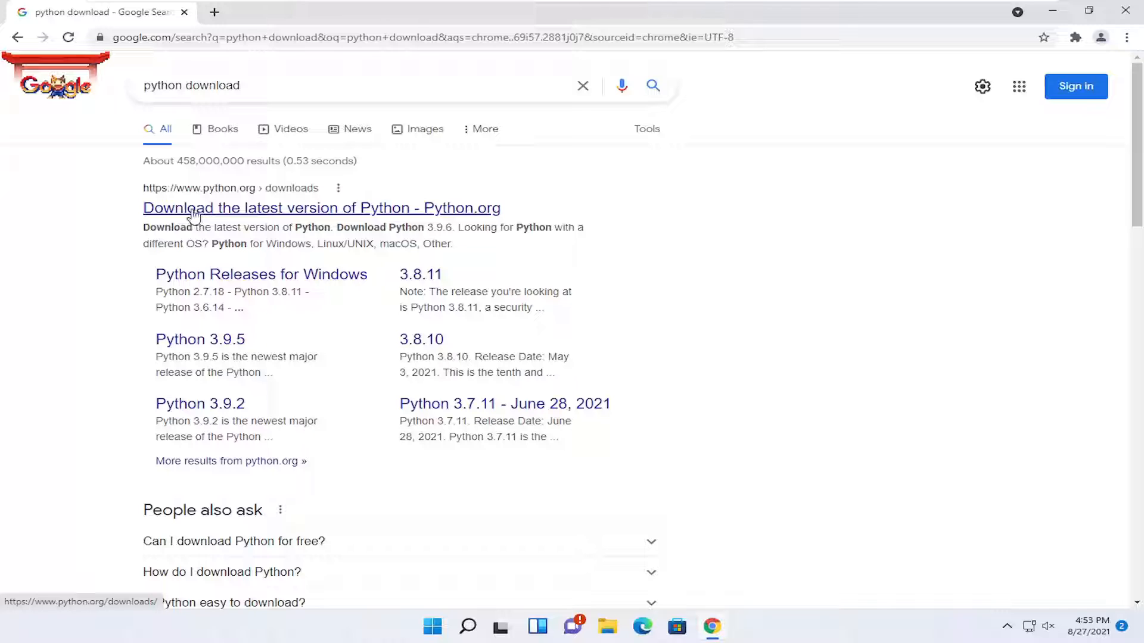
# - From the python.org downloads result, download the 24.8 MB Python 3.9.6 Windows installer
pyautogui.click(321, 208)
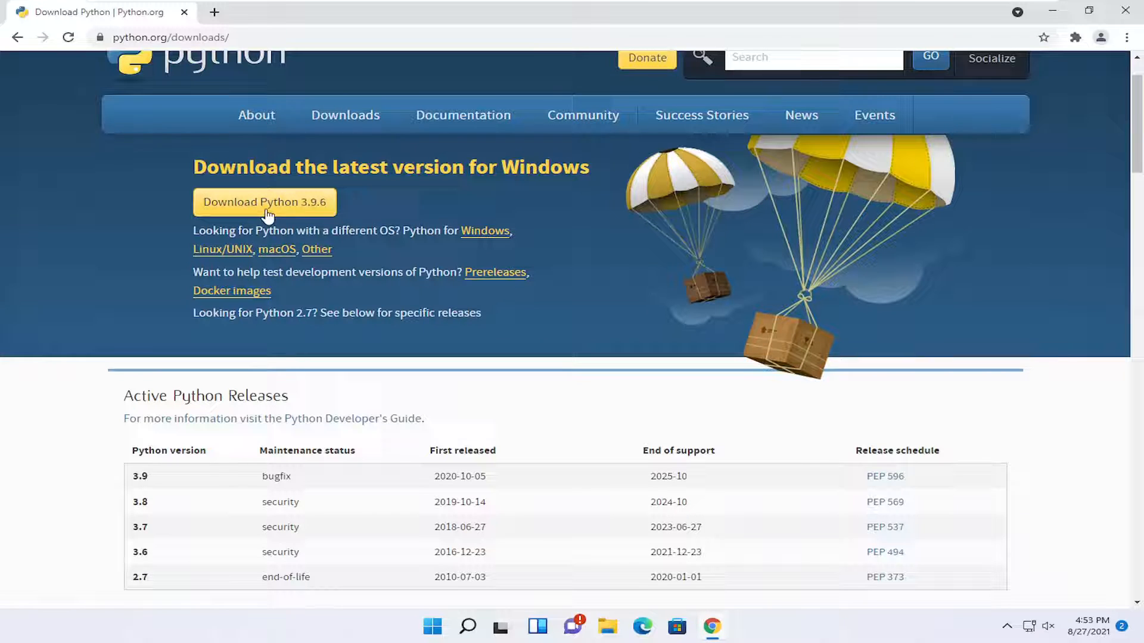
pyautogui.scroll(-3)
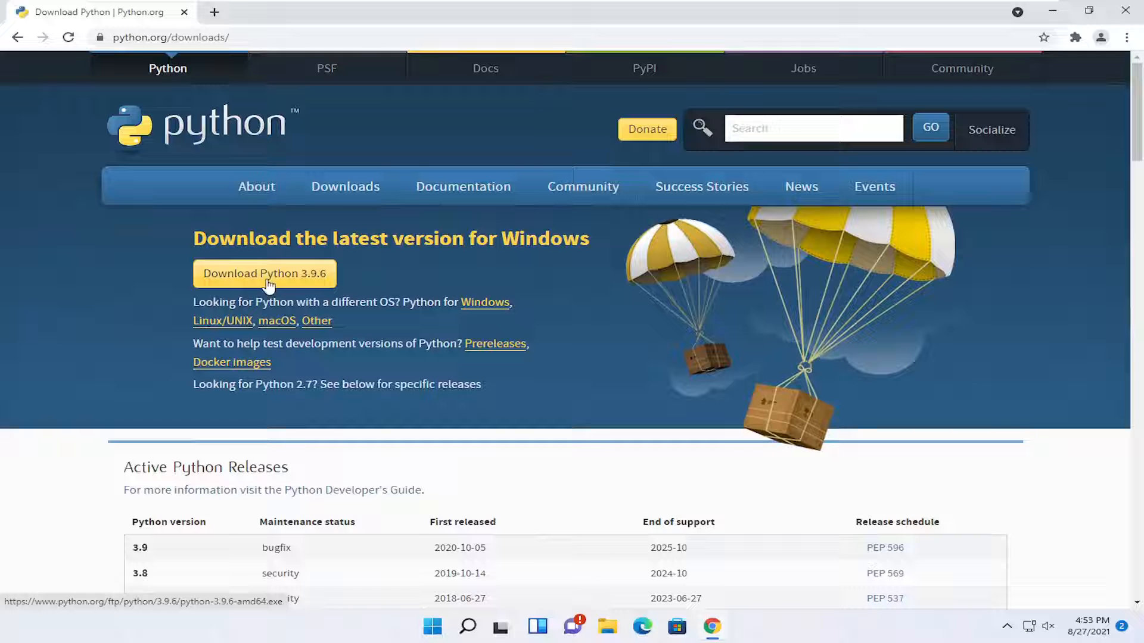
pyautogui.click(264, 273)
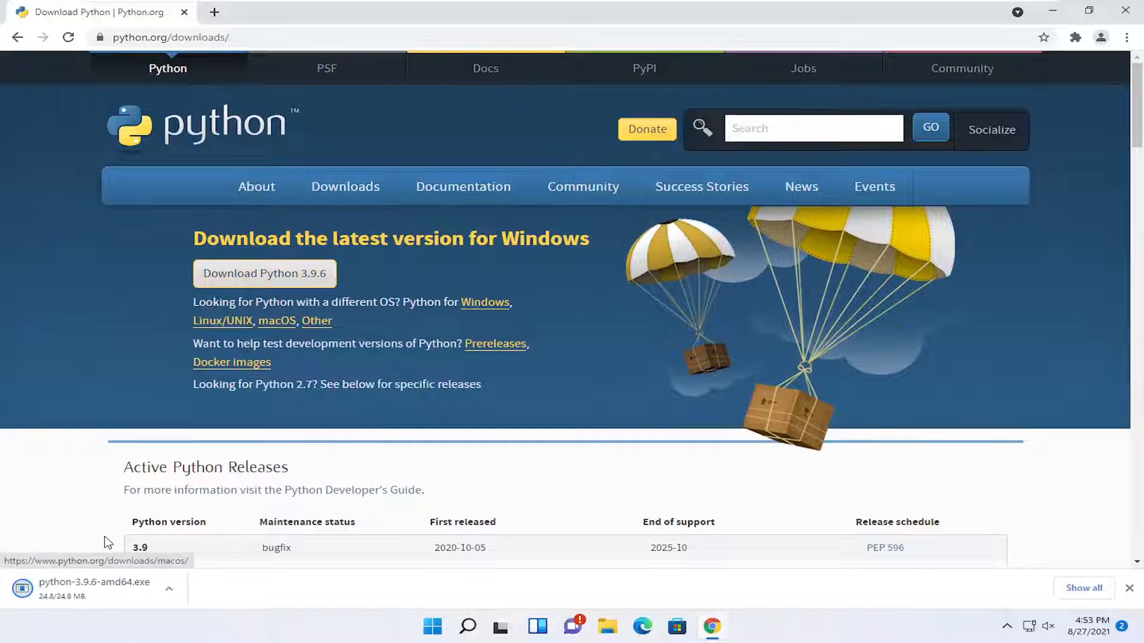
# - Run the 3.9.6 installer with default settings, then disable the 260-character path limit
pyautogui.click(94, 587)
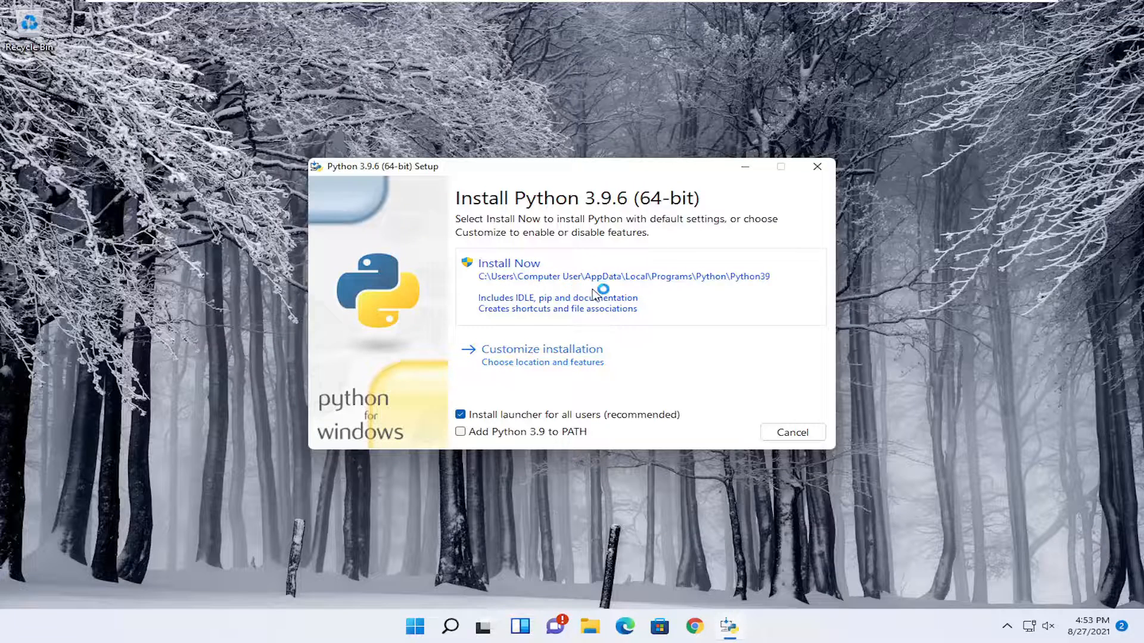
pyautogui.click(508, 264)
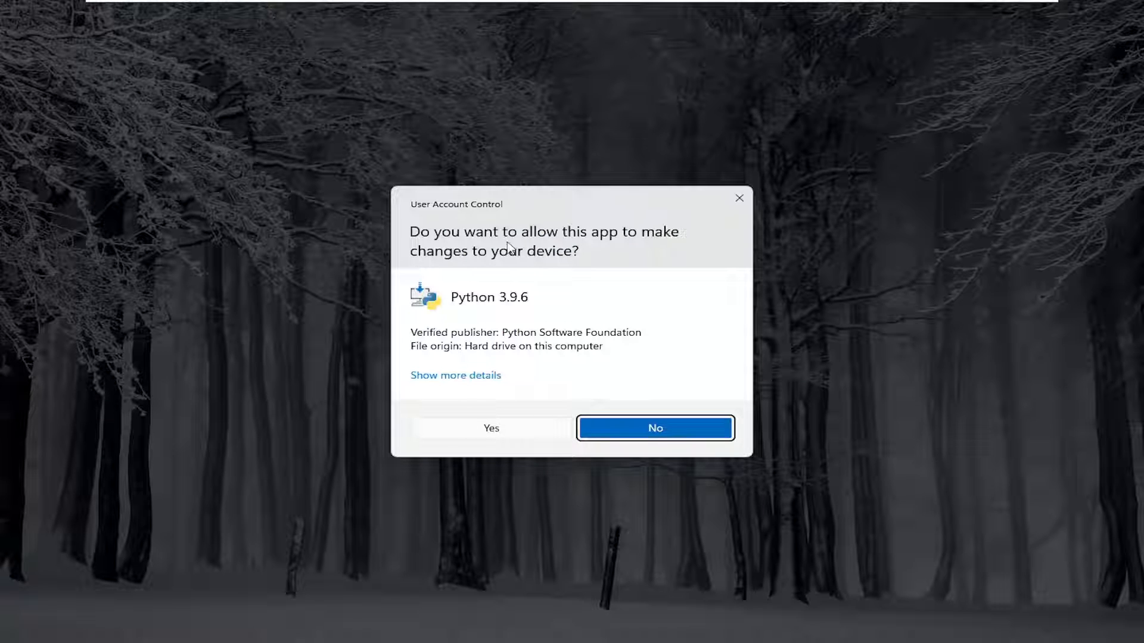
pyautogui.click(490, 428)
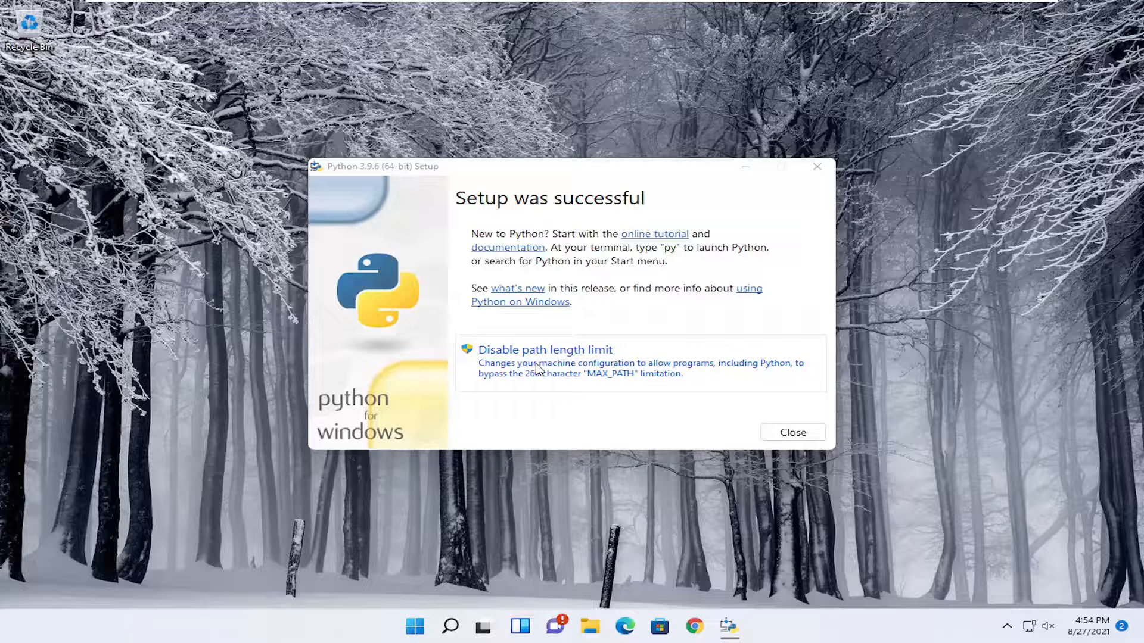
pyautogui.moveTo(558, 376)
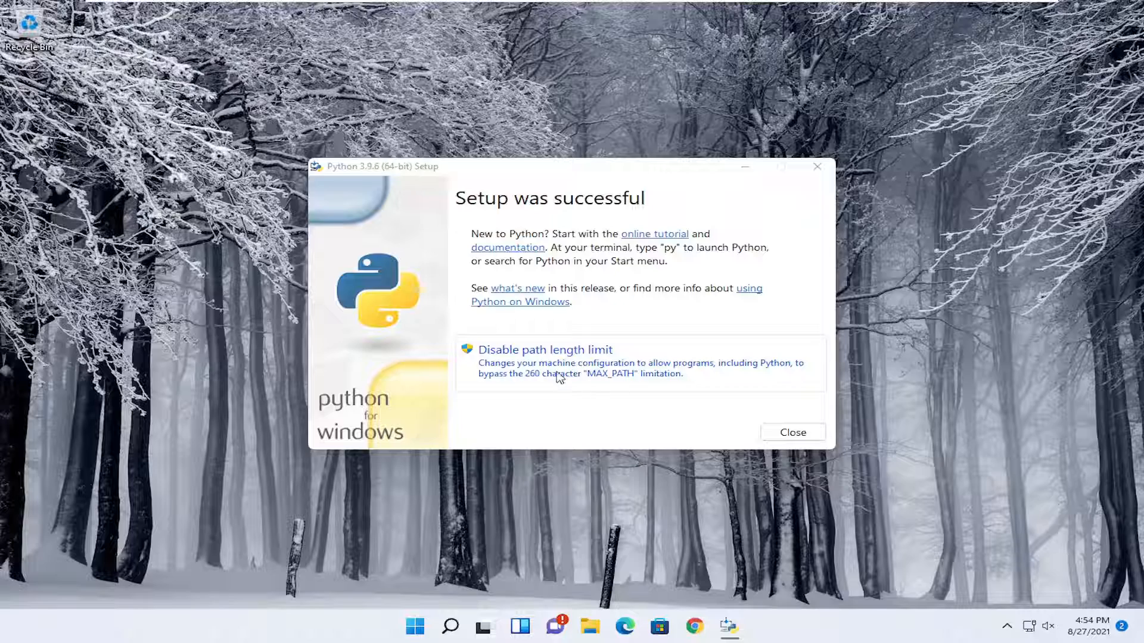
pyautogui.click(545, 349)
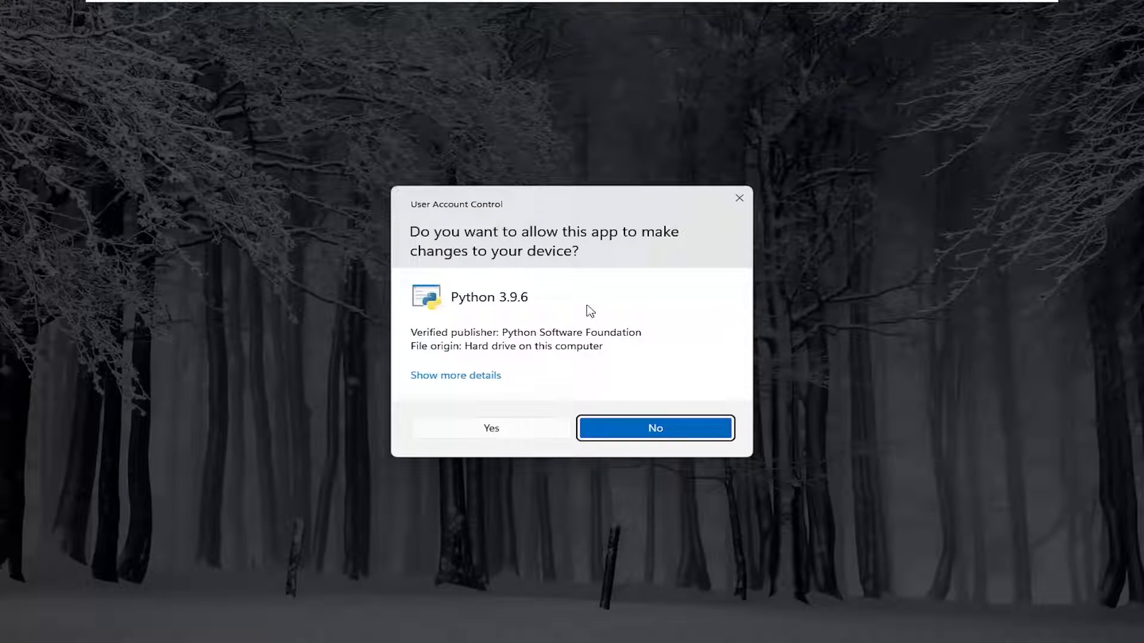
pyautogui.click(490, 428)
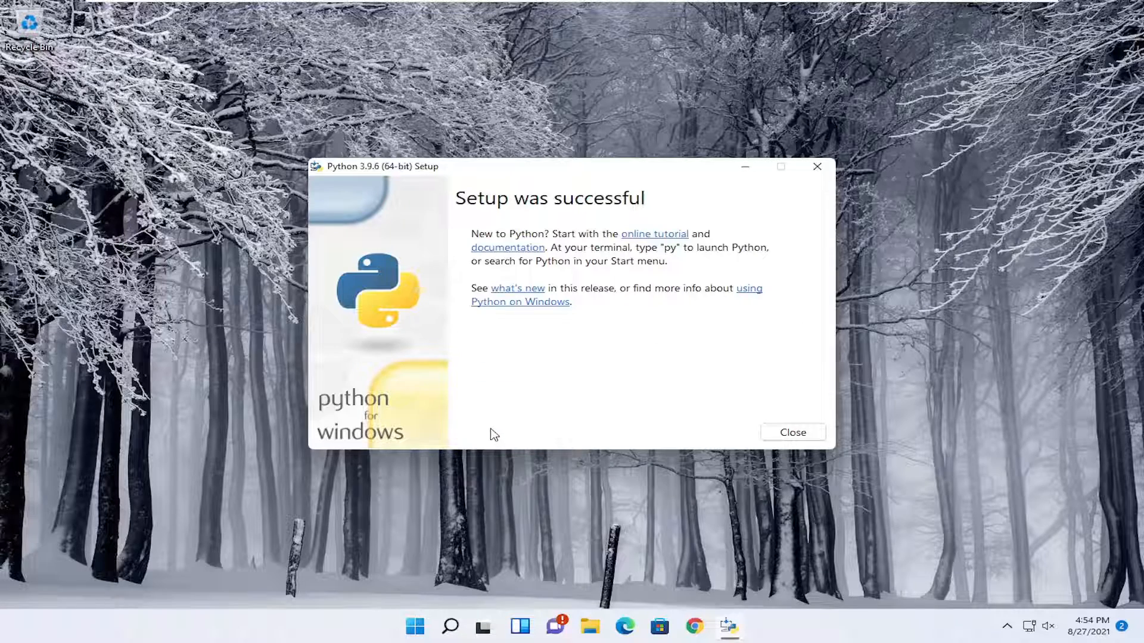
# - Close the 'Setup was successful' Python 3.9.6 installer window
pyautogui.click(792, 432)
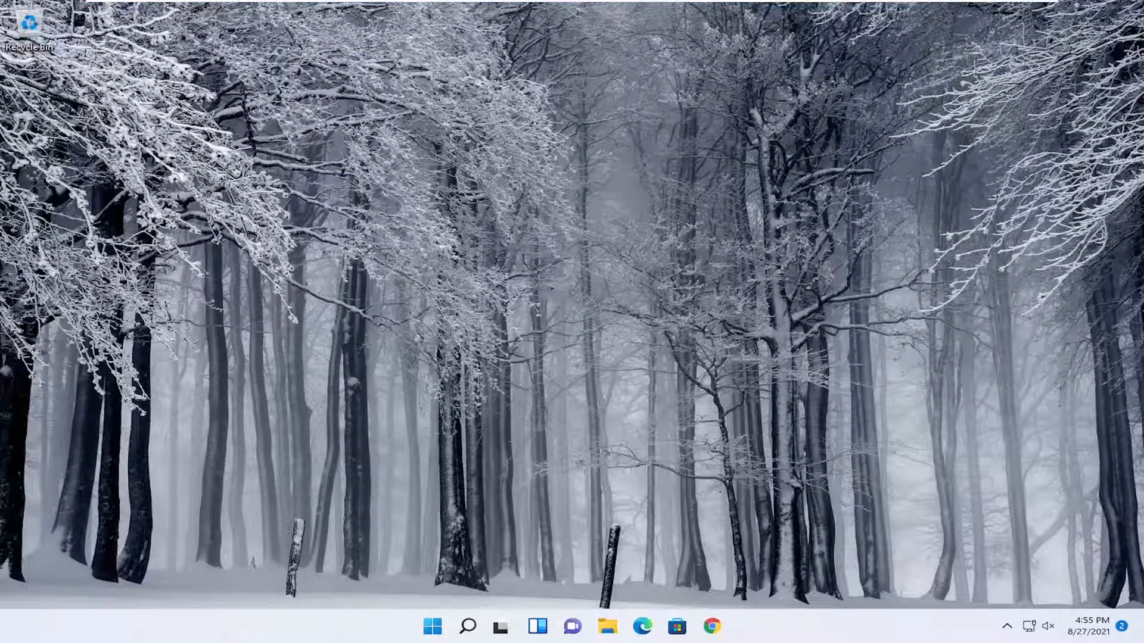
pyautogui.moveTo(806, 385)
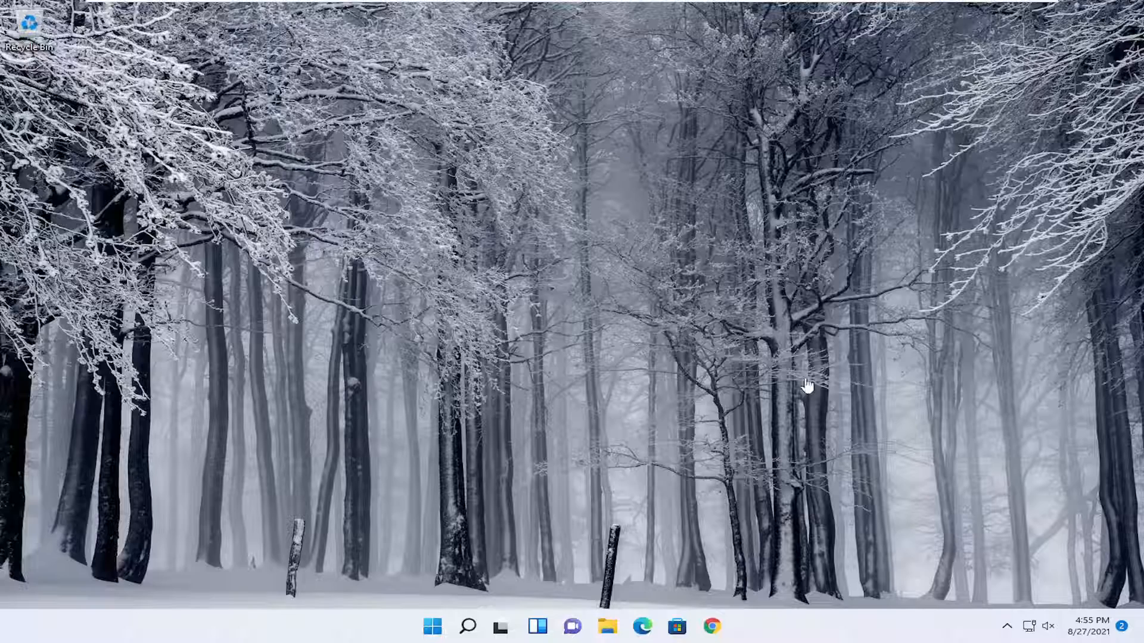
pyautogui.moveTo(644, 394)
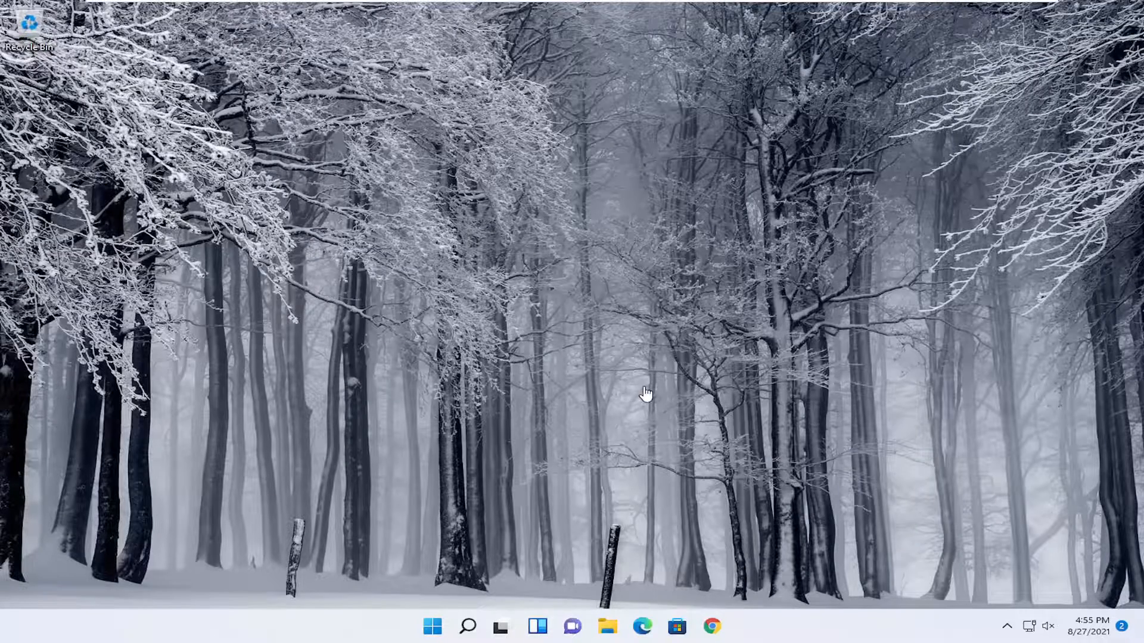